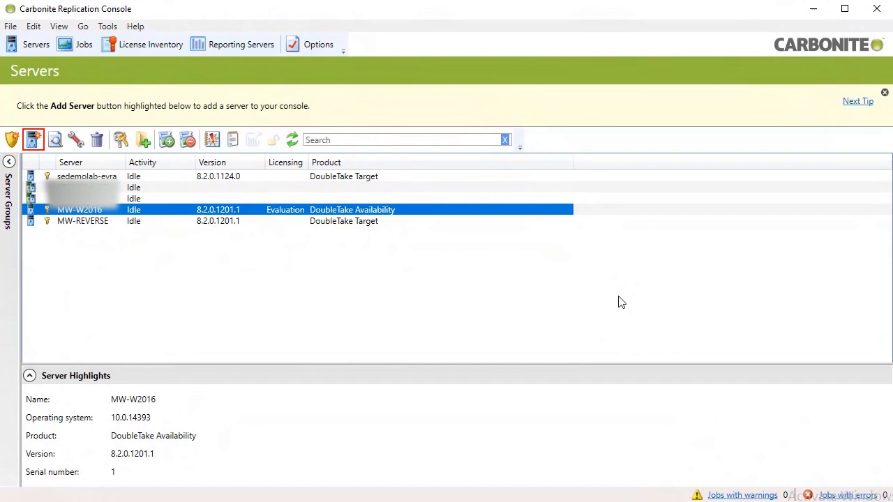
mouse_move(536, 272)
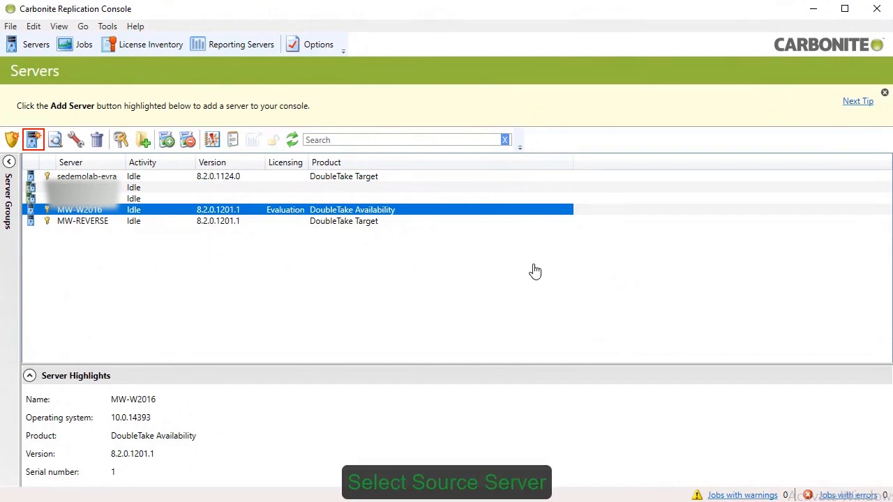
mouse_move(484, 216)
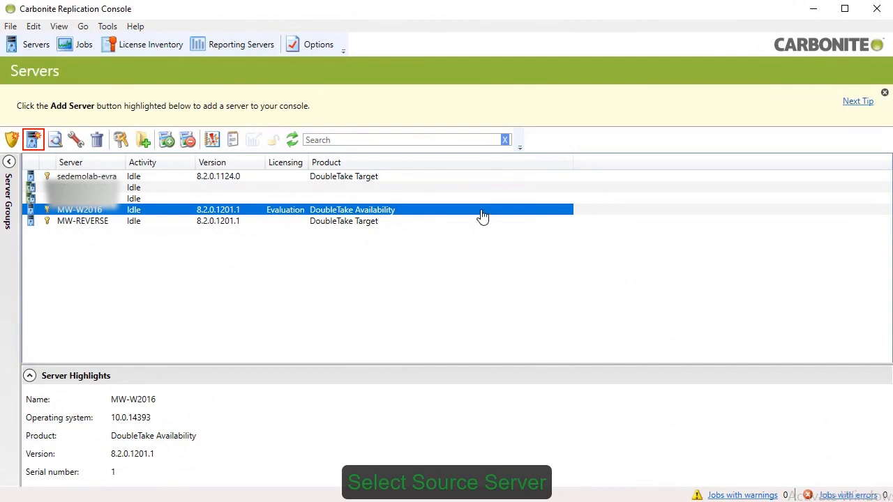
mouse_move(460, 217)
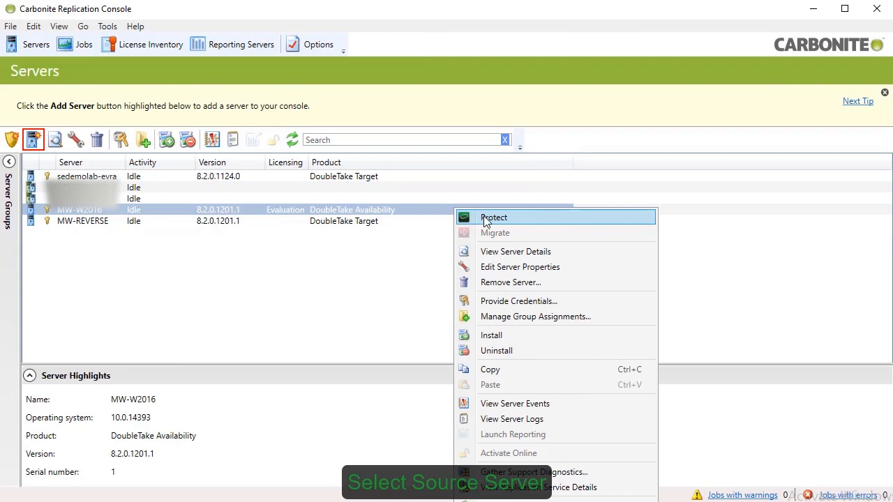
Step: Protect MW-W2016 using the Full Server to Hyper-V or ESX workload type
click(494, 217)
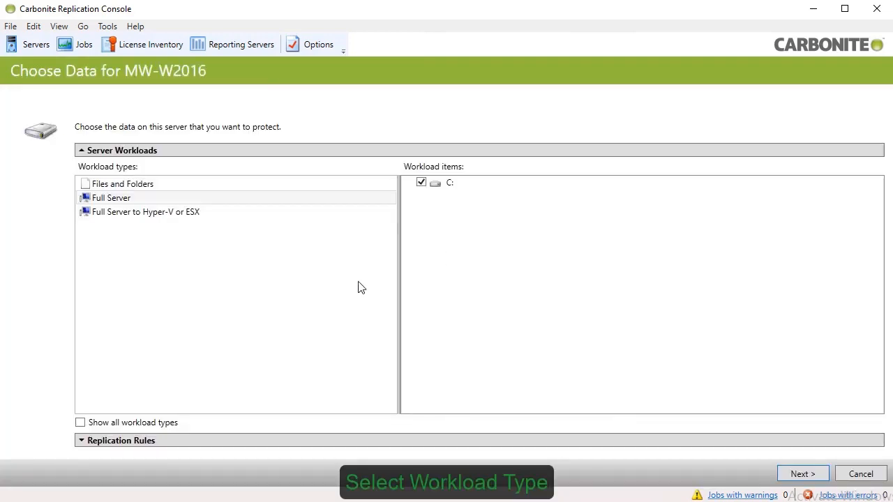
click(145, 212)
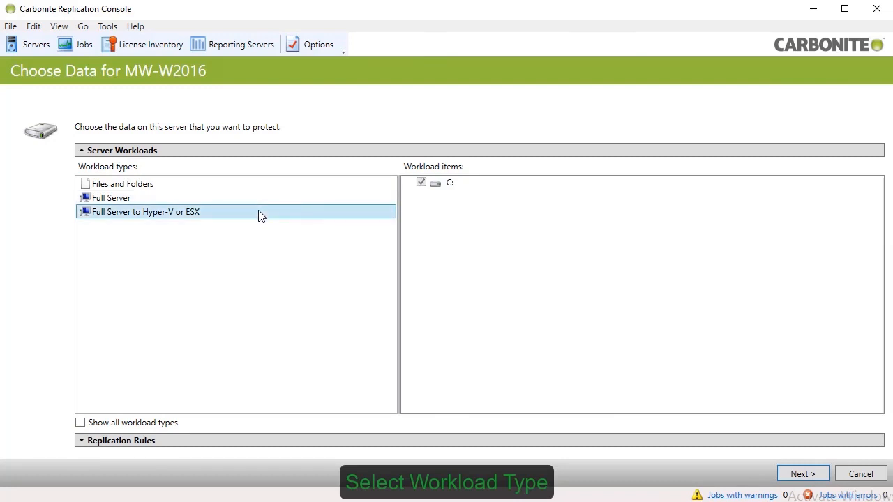
mouse_move(304, 288)
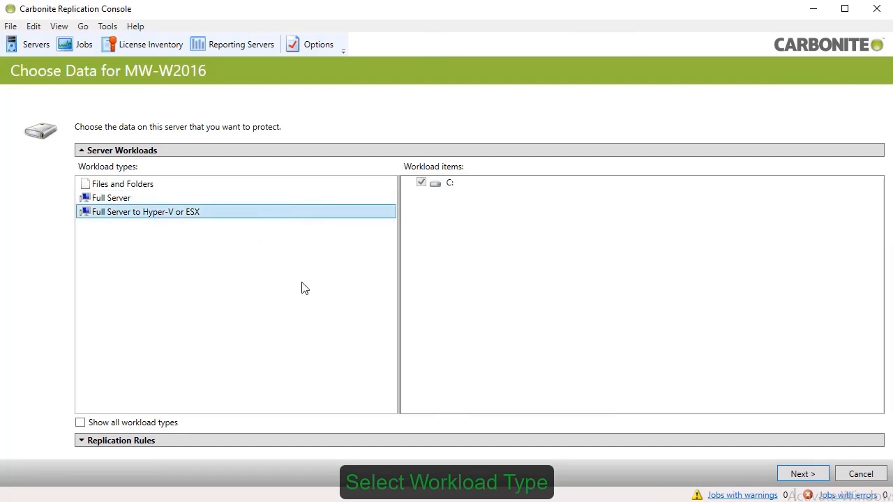
mouse_move(765, 441)
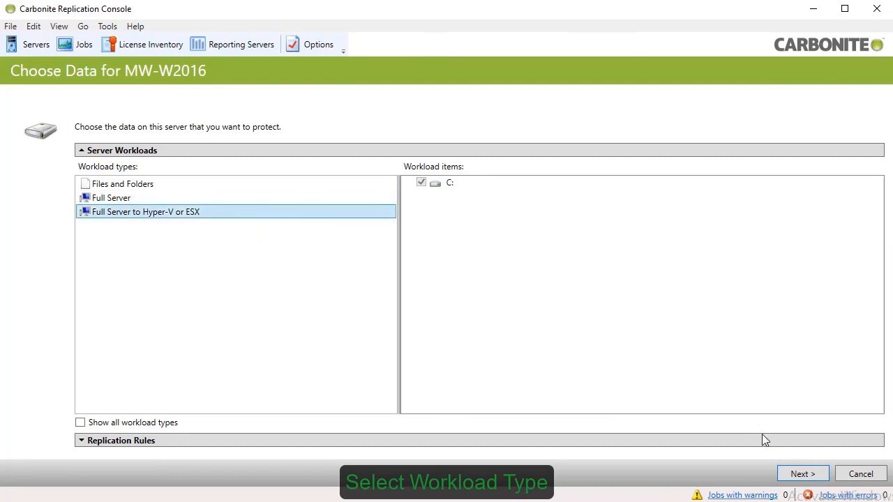
Step: Choose sedemolab-evra as the target server and continue to Set Options
click(803, 474)
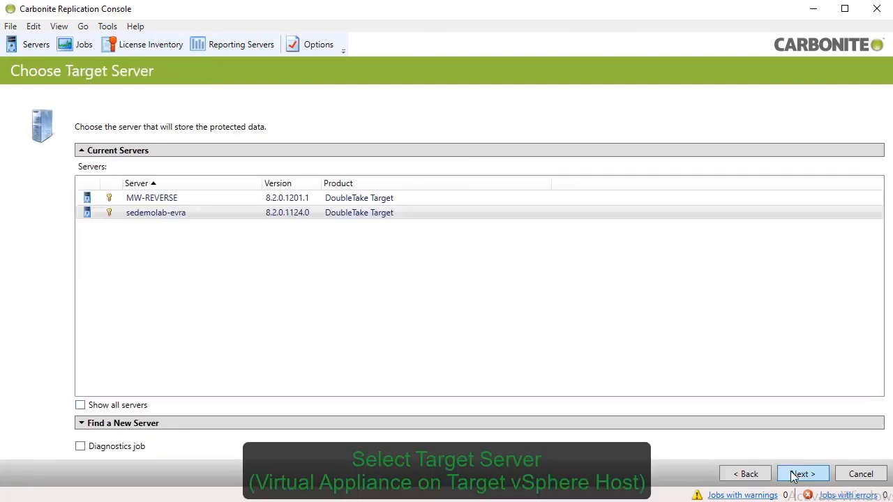
mouse_move(586, 300)
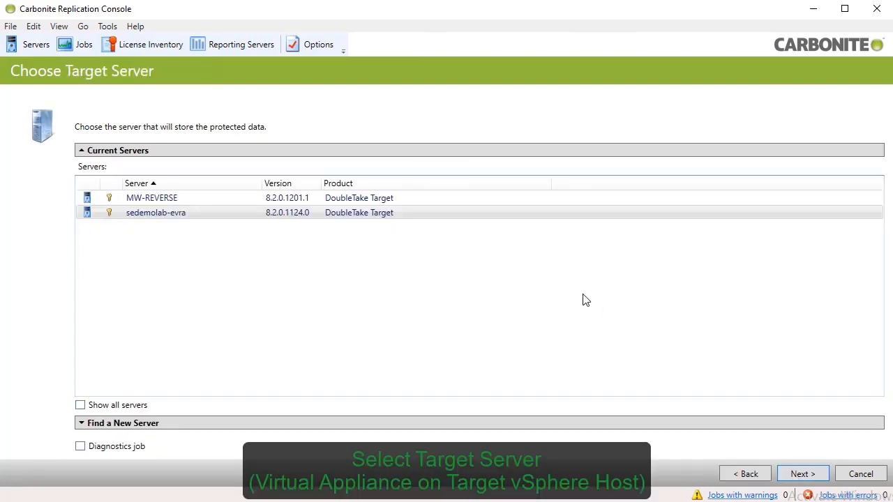
mouse_move(630, 333)
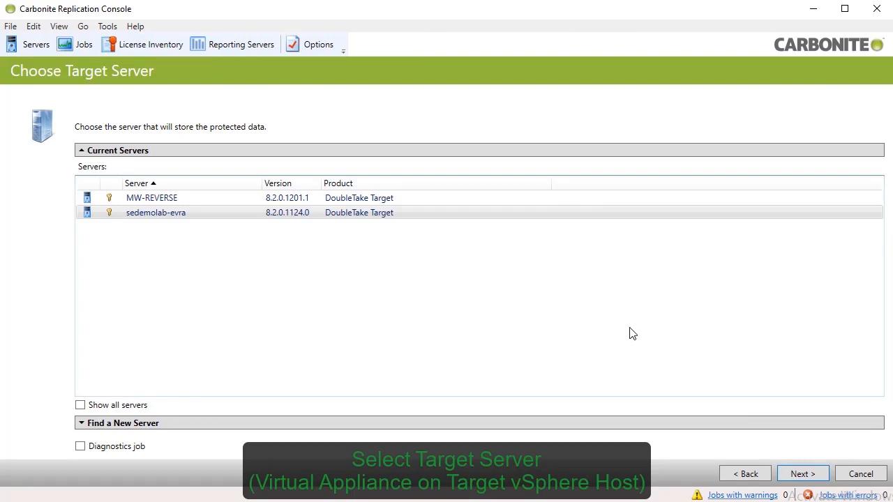
click(803, 474)
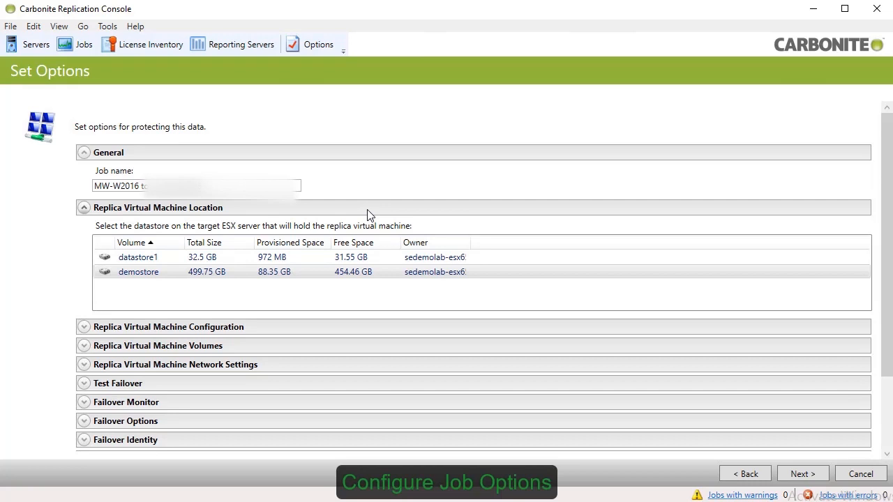
Step: Collapse the replica location, expand Configuration and Volumes, and pick a replica disk format
click(84, 207)
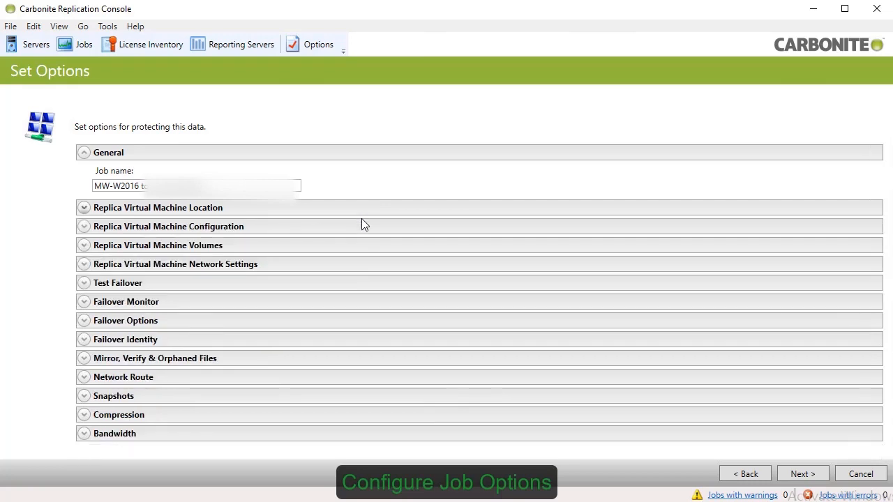
click(168, 226)
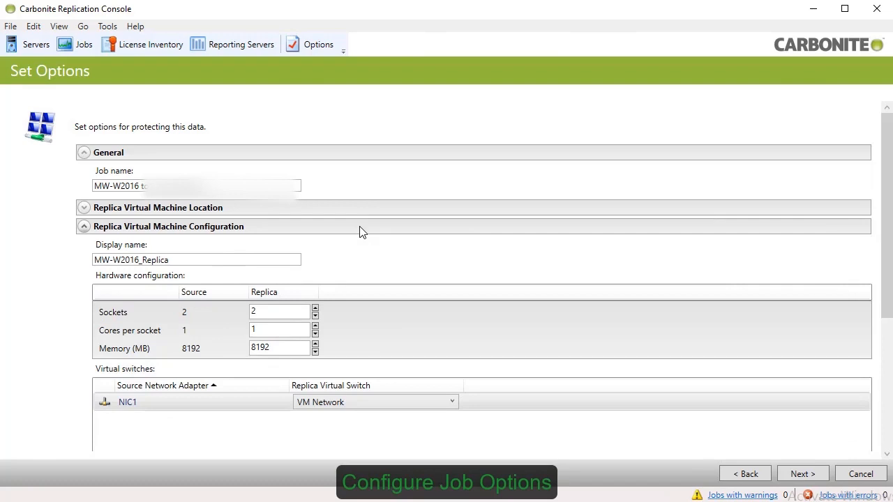
click(84, 226)
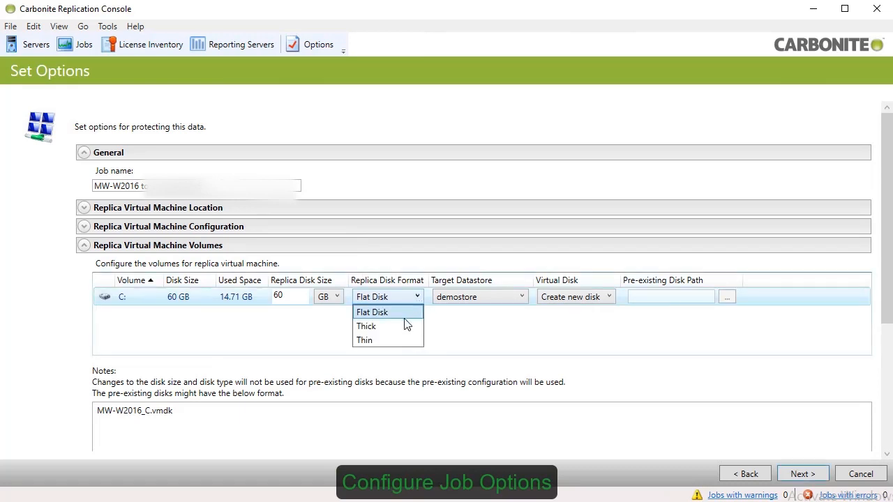
click(365, 339)
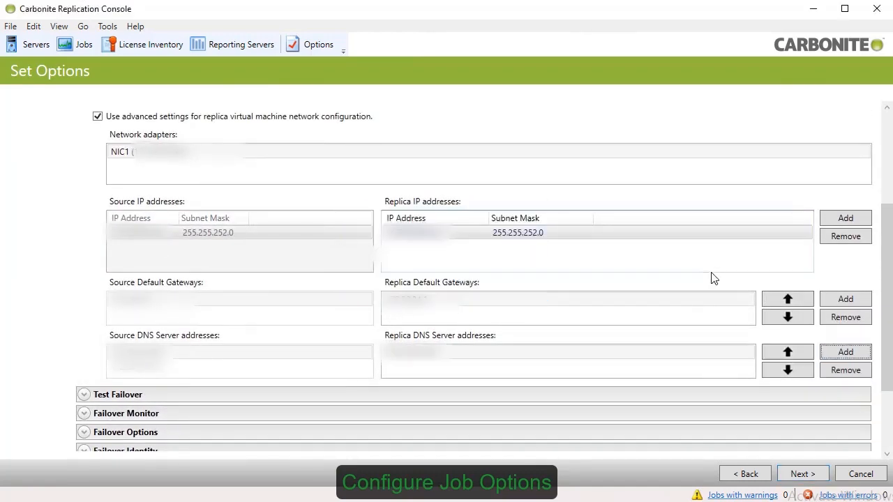
Step: Cancel adding a replica DNS server, then review Test Failover and Failover Monitor settings
click(845, 352)
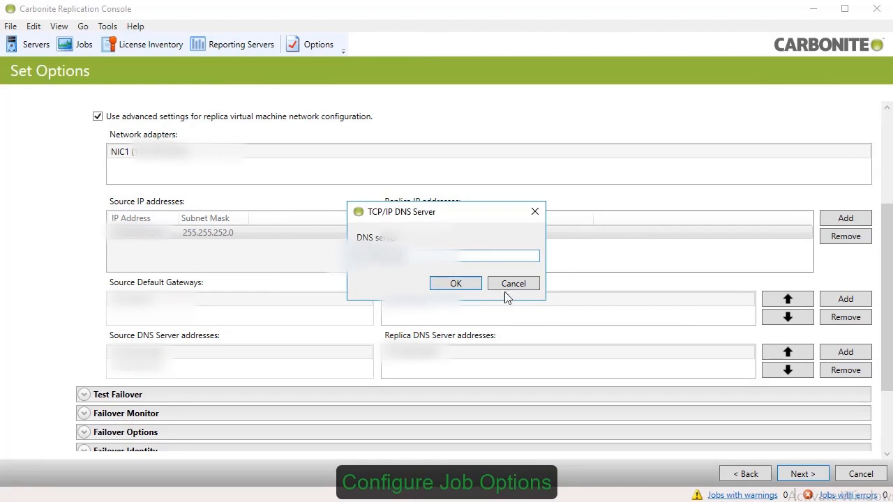
click(514, 283)
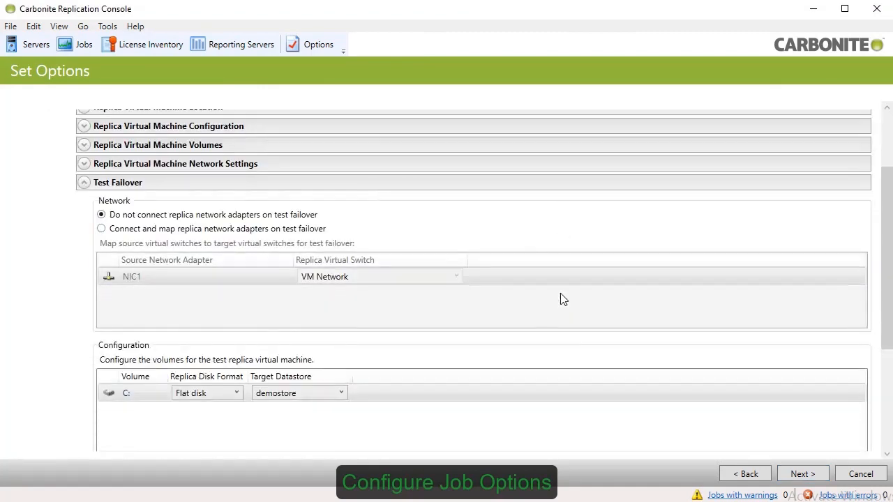
scroll(down, 3)
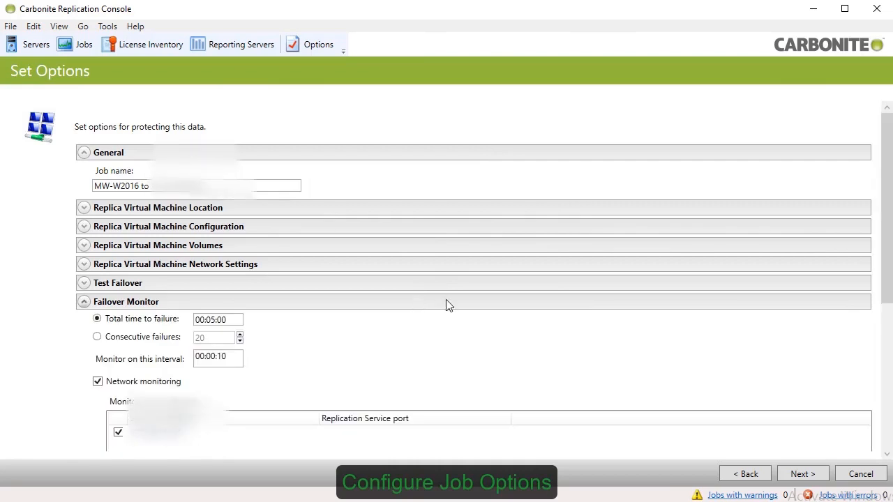
scroll(down, 3)
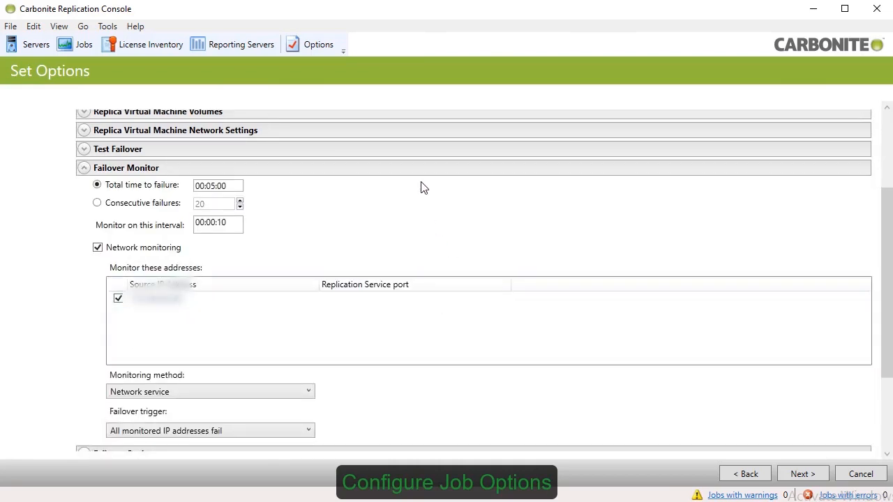
mouse_move(422, 175)
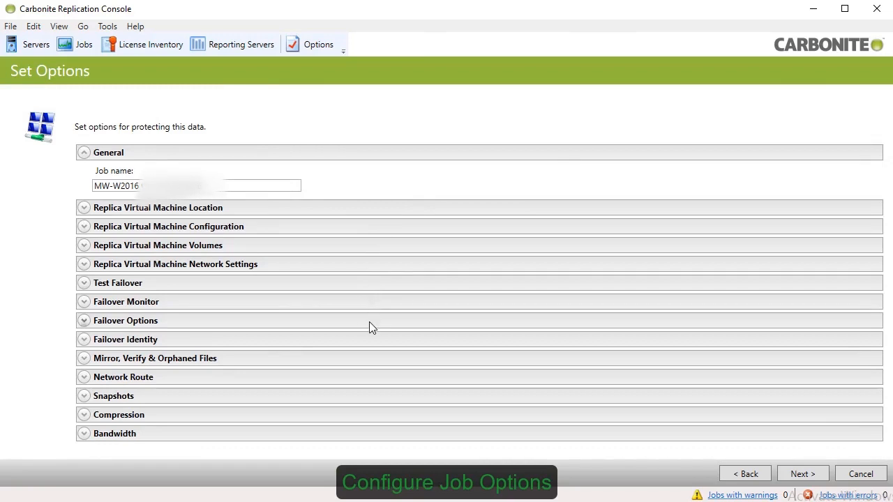
Step: Expand Failover Options to review wait-for-user failover and failover identity settings
click(84, 320)
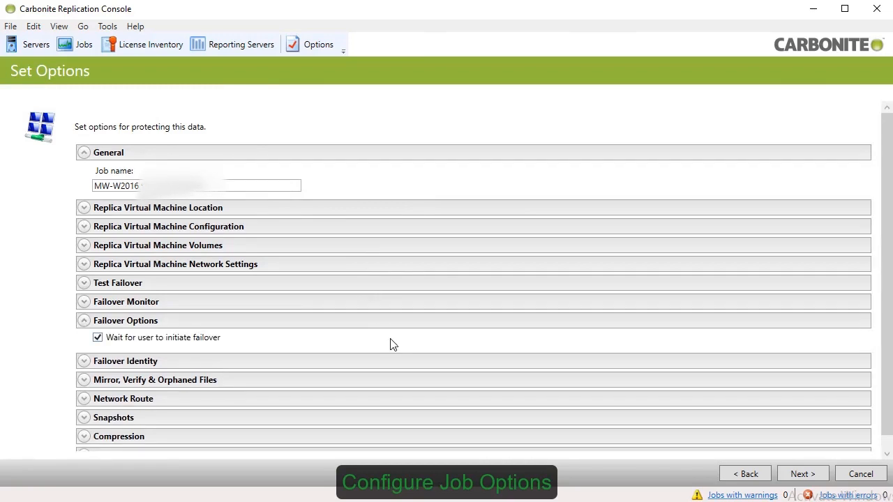
text(to)
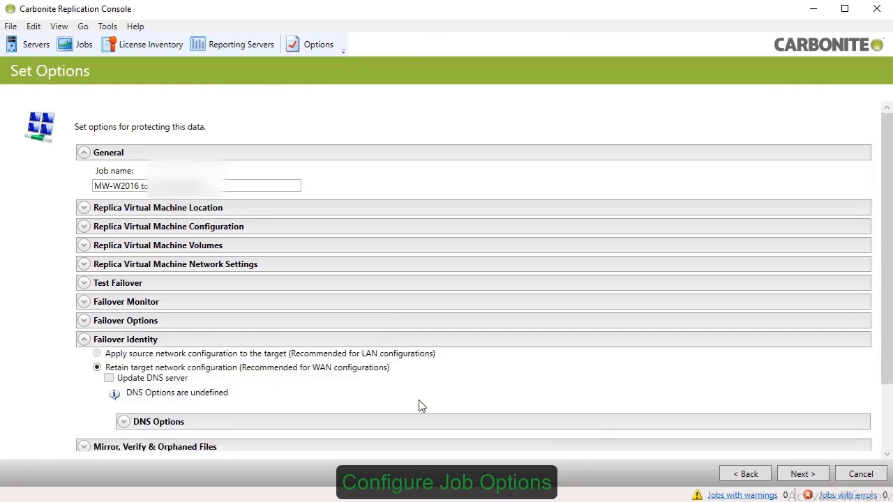
mouse_move(412, 345)
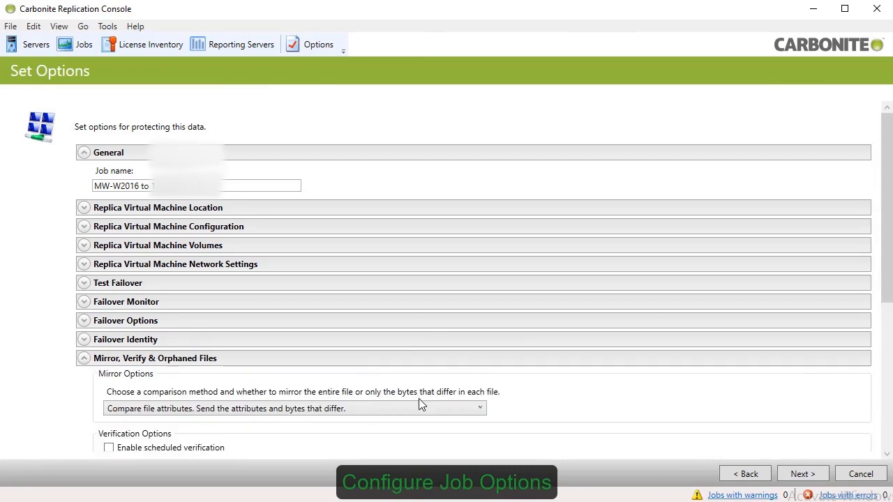
Step: Review mirroring, snapshot and compression settings, expanding the Compression section
scroll(down, 3)
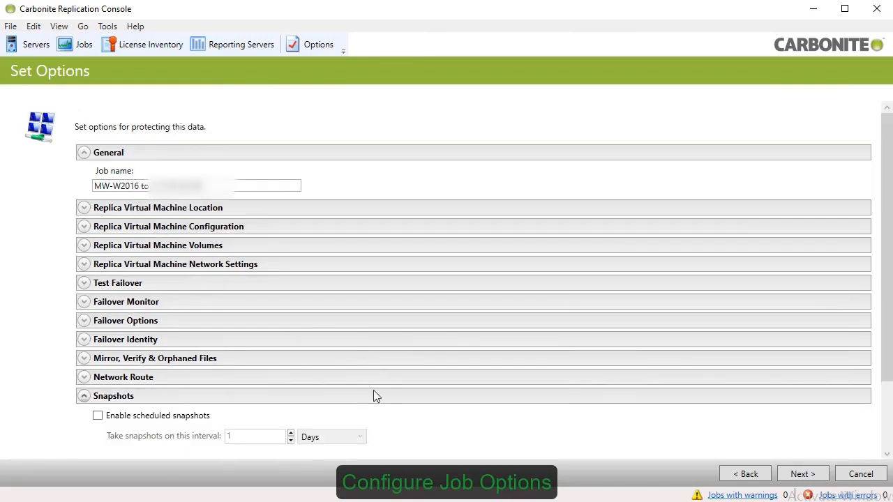
scroll(down, 3)
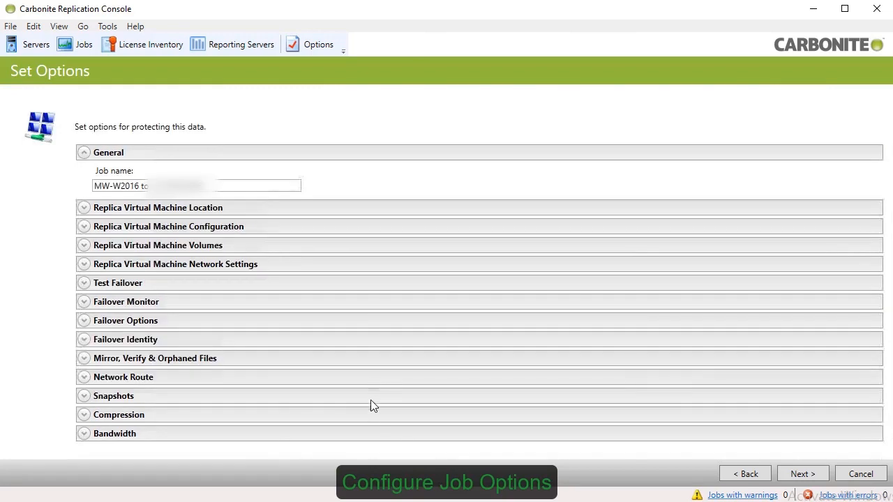
click(119, 415)
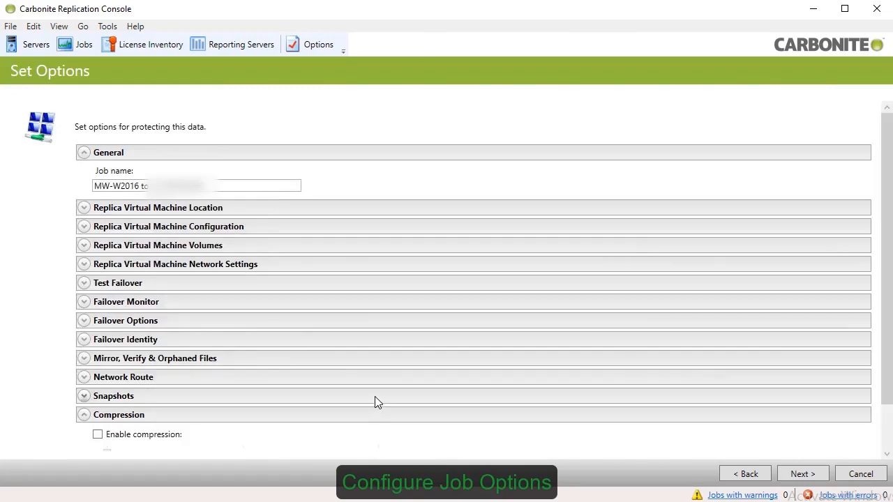
scroll(down, 3)
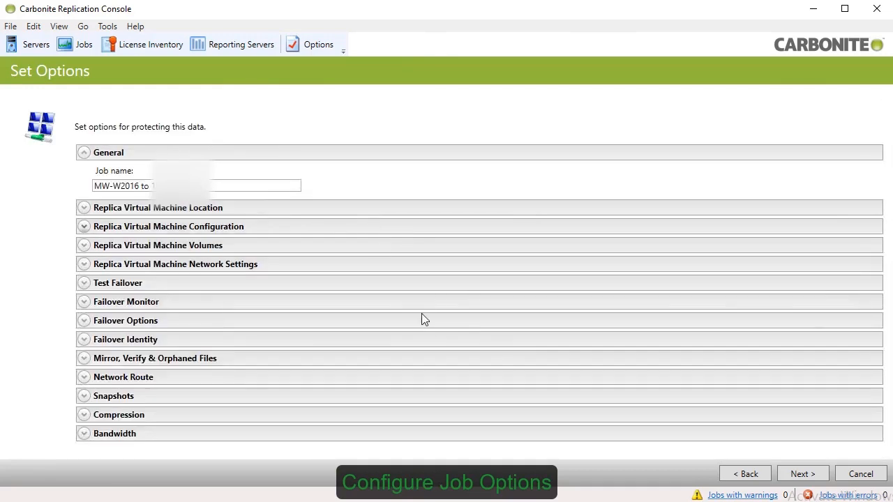
mouse_move(705, 425)
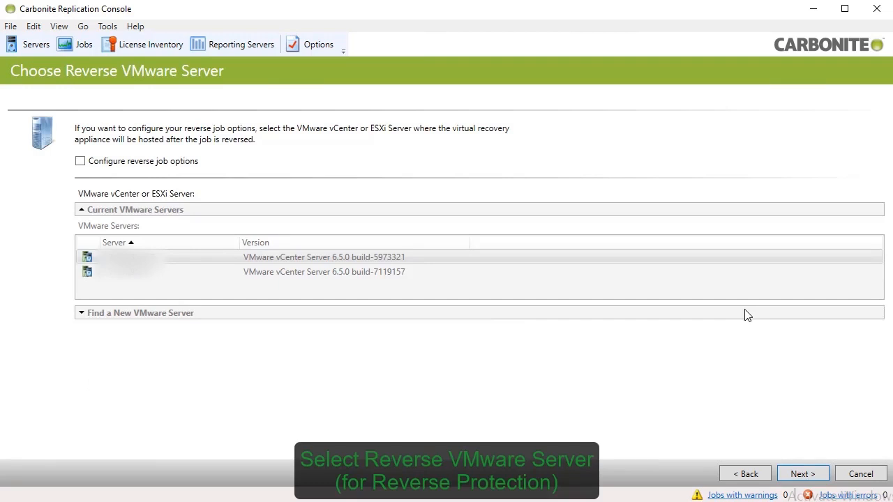
mouse_move(459, 203)
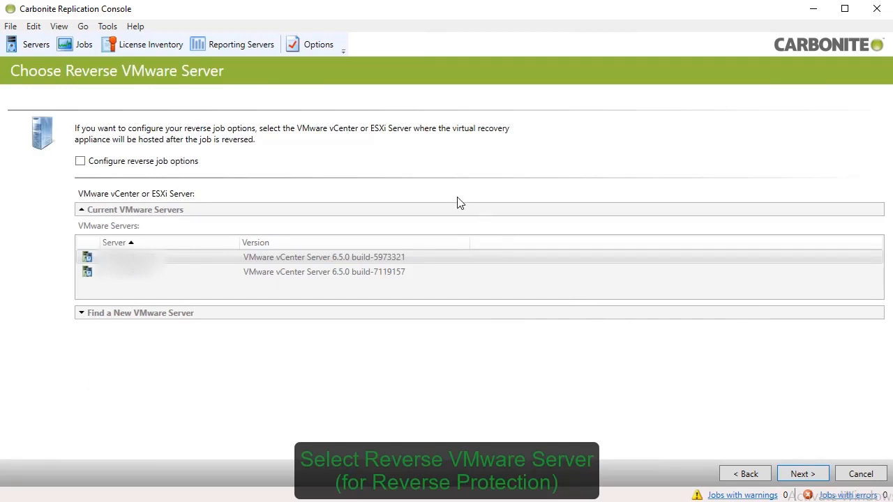
mouse_move(436, 187)
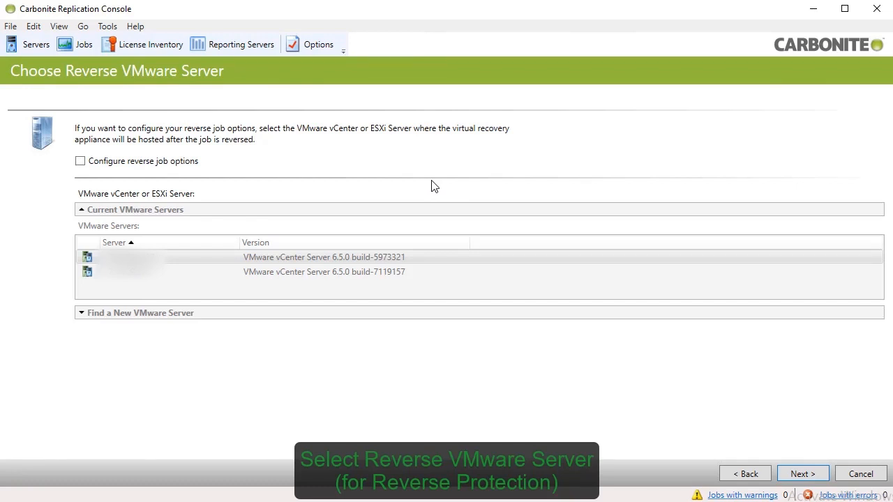
mouse_move(293, 177)
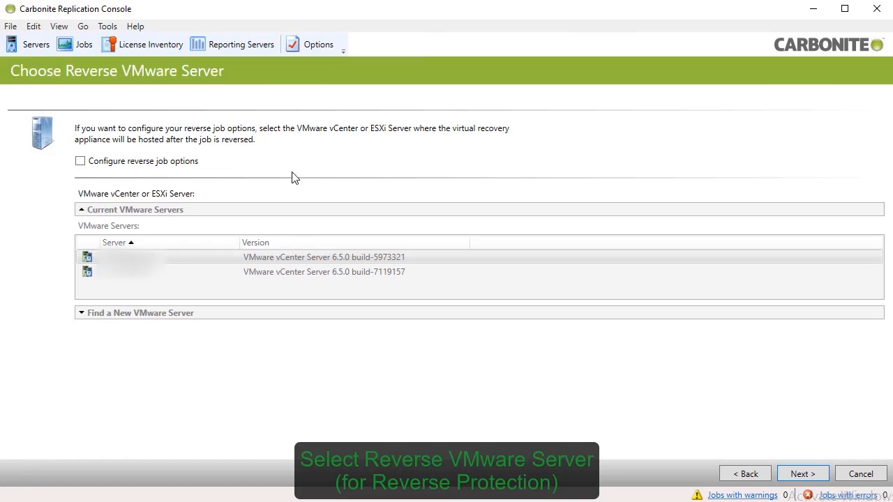
mouse_move(194, 171)
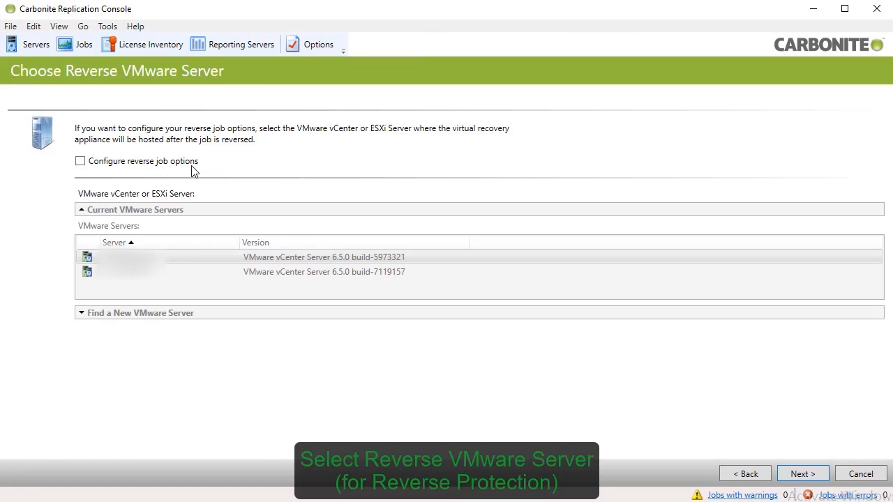
Step: Enable 'Configure reverse job options' and select vCenter Server 6.5.0 build-7119157
click(80, 161)
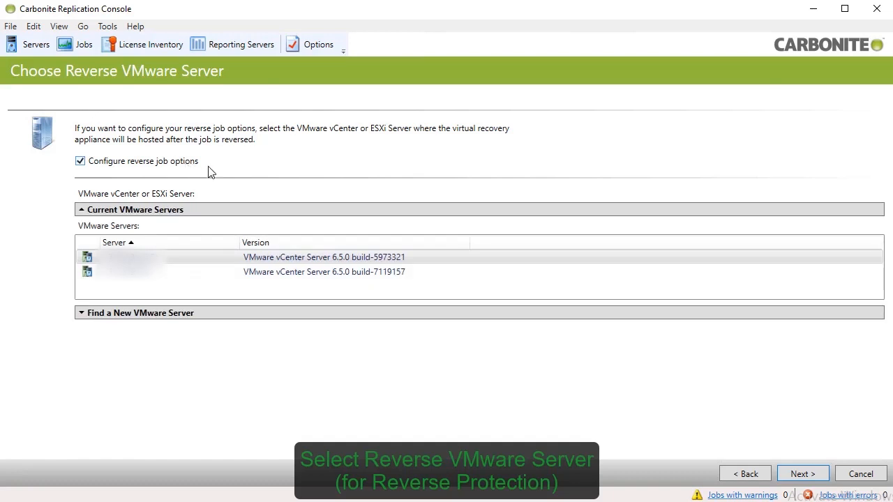
mouse_move(274, 197)
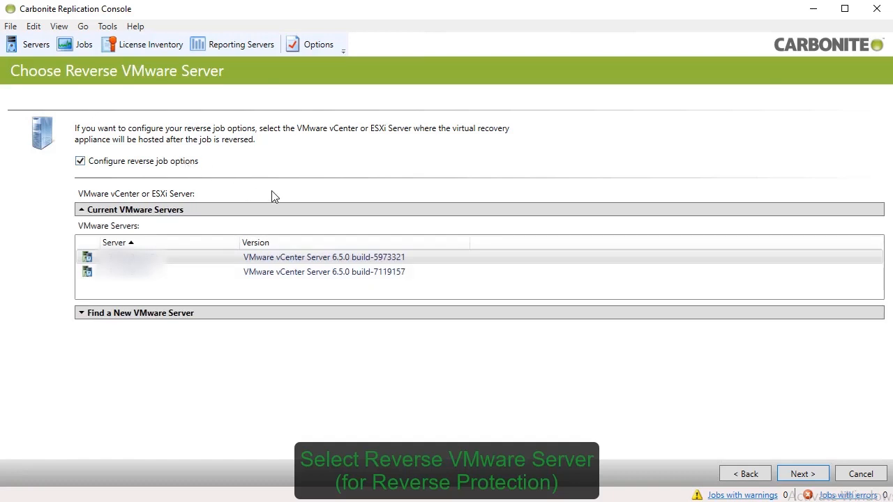
mouse_move(314, 279)
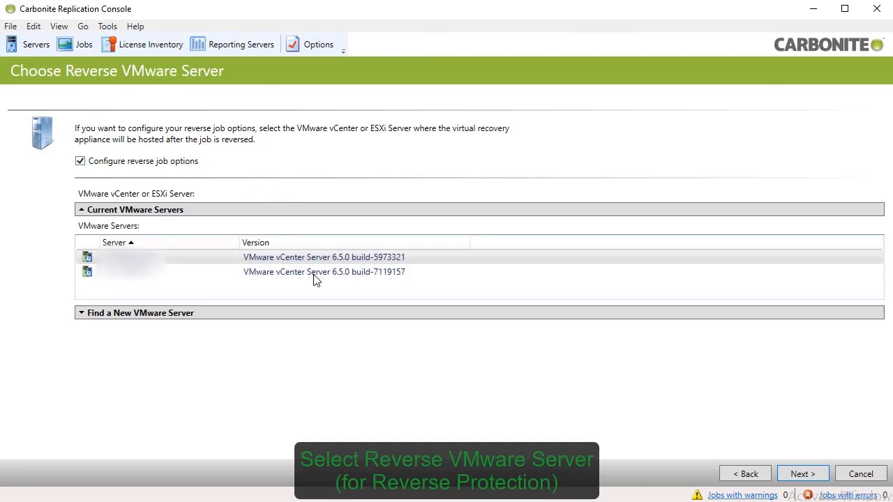
click(323, 271)
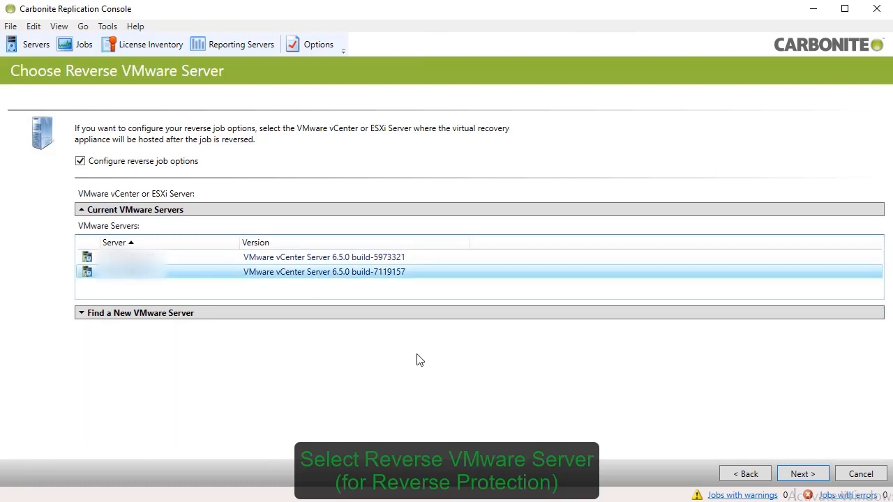
mouse_move(803, 474)
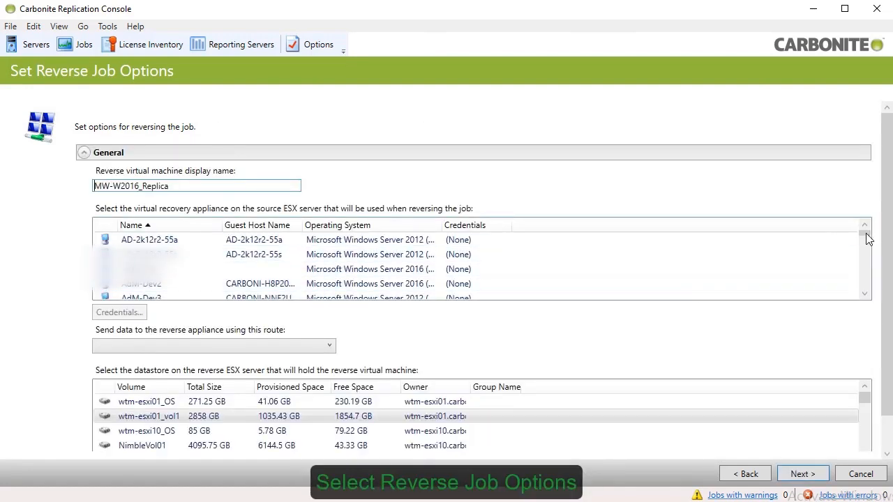
Step: Select MW-REVERSE as the reverse appliance and scroll the datastore list to NimbleVol09
click(146, 240)
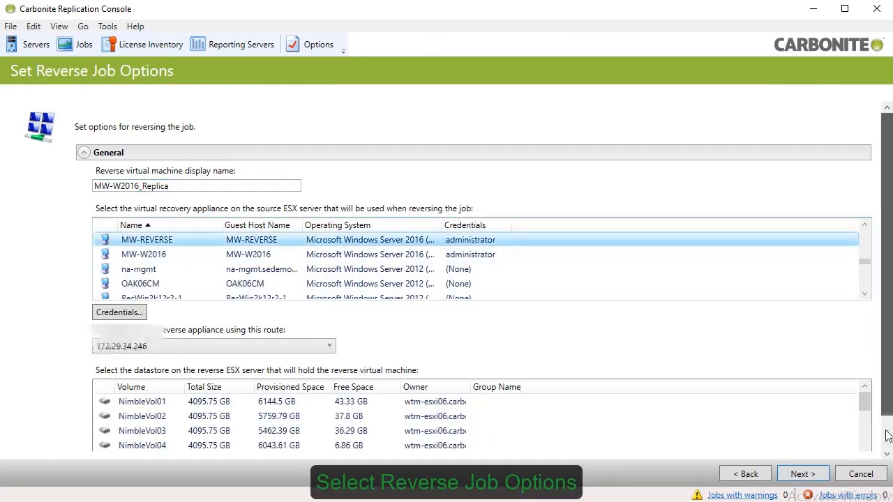
scroll(down, 3)
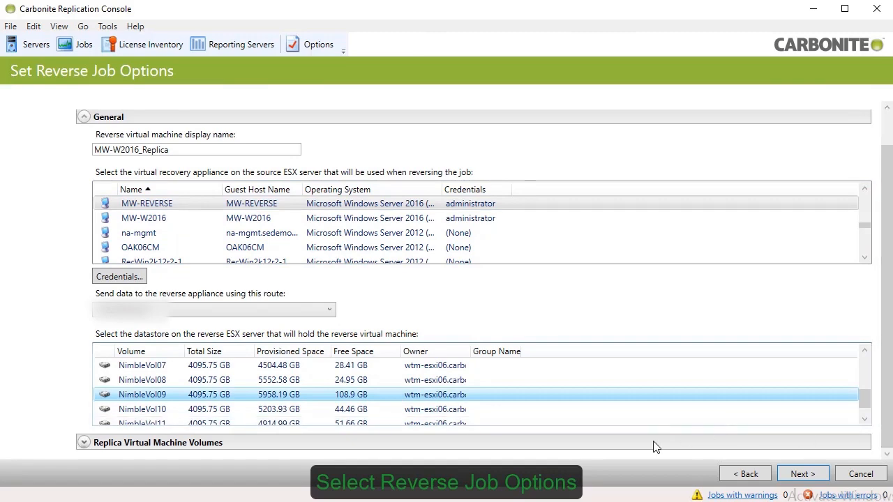
scroll(down, 3)
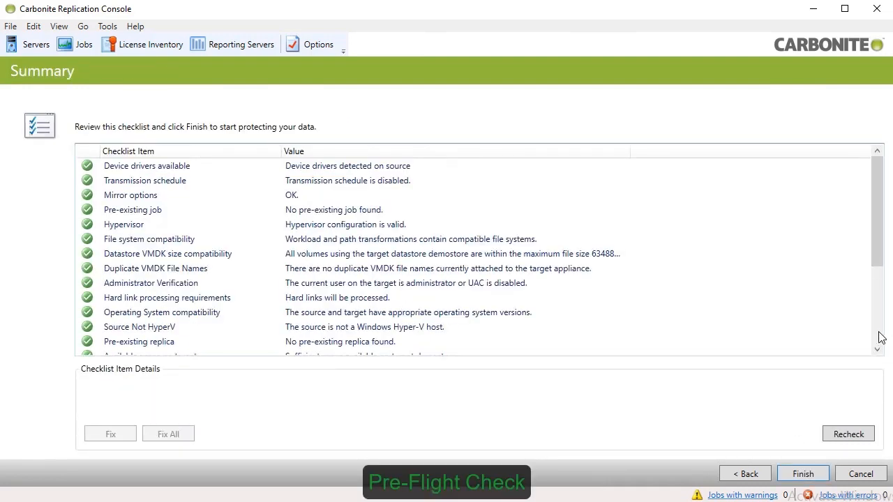
Step: Review the passing Summary checks, finish, and select the new provisioning MW-W2016 job
scroll(down, 3)
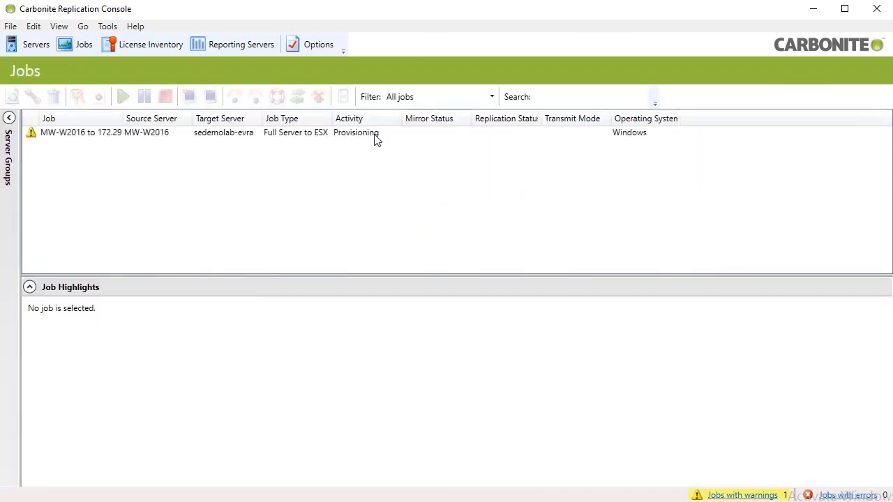
click(105, 133)
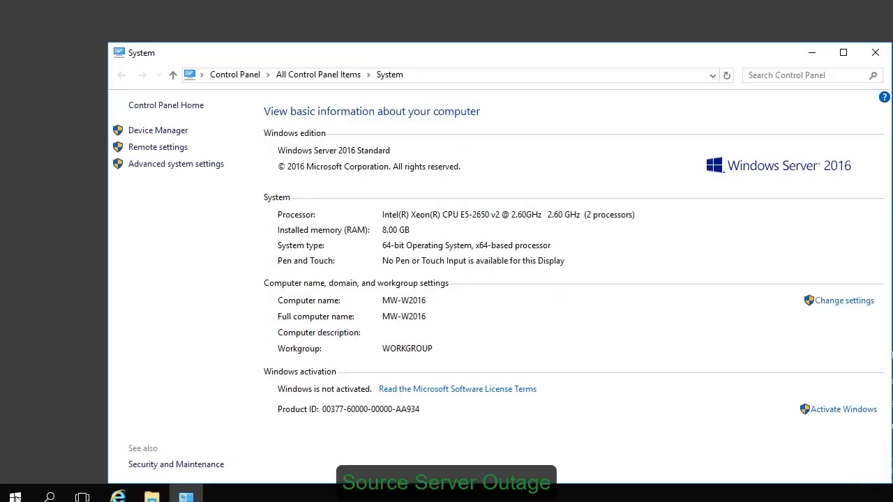
Step: Shut down the MW-W2016 server from the Start menu's Power options
click(15, 499)
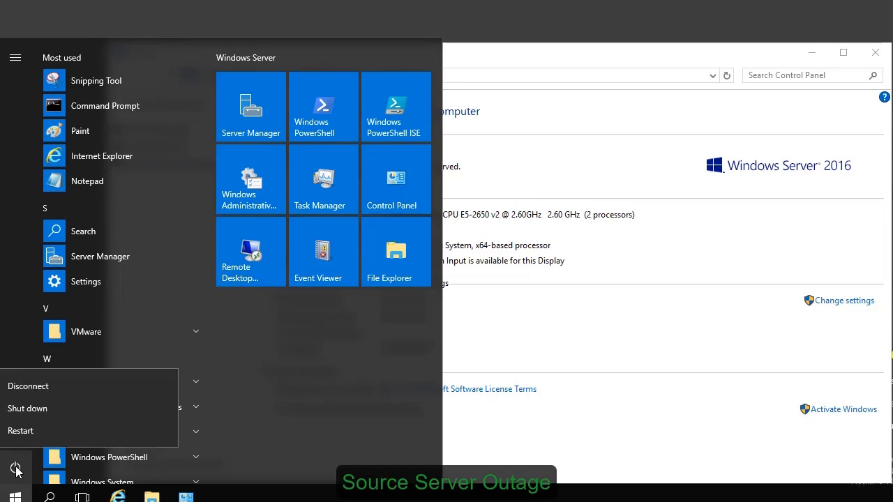
click(34, 408)
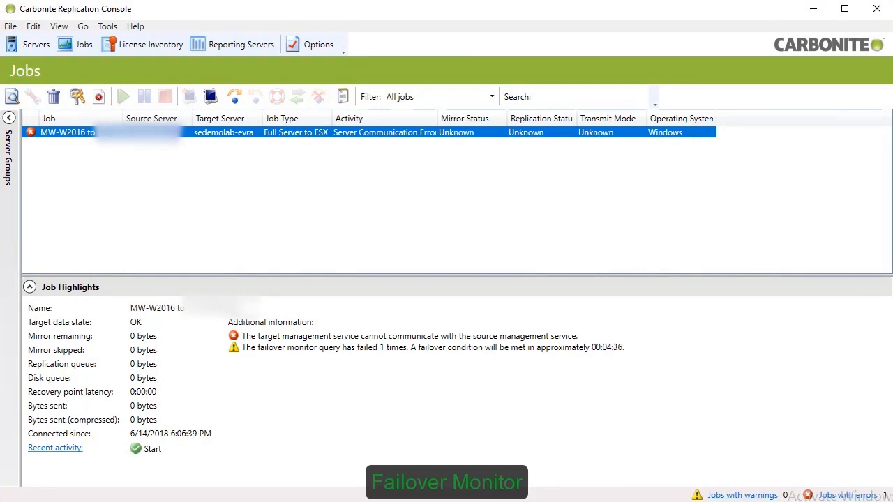
mouse_move(441, 183)
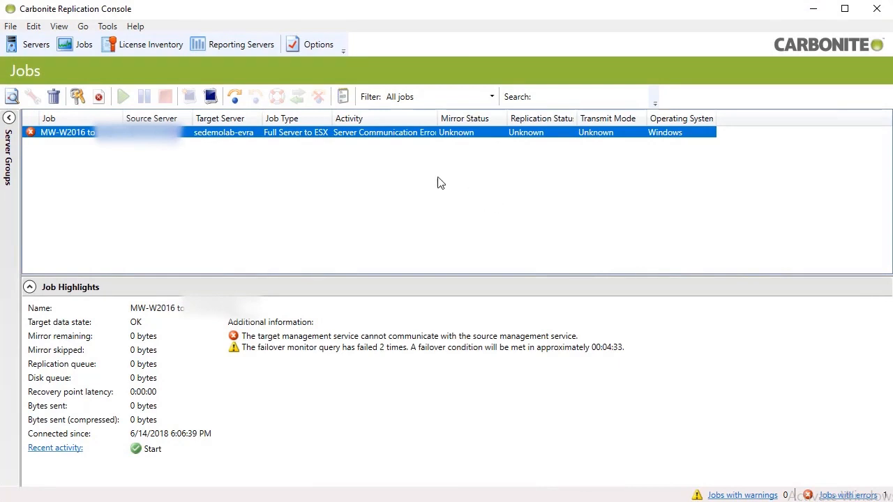
mouse_move(235, 96)
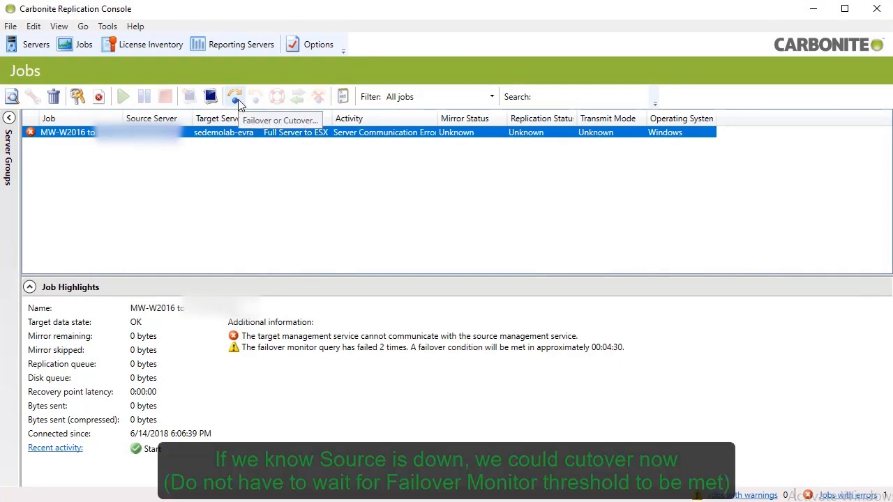
Step: Fail over the errored MW-W2016 job to live data
click(235, 96)
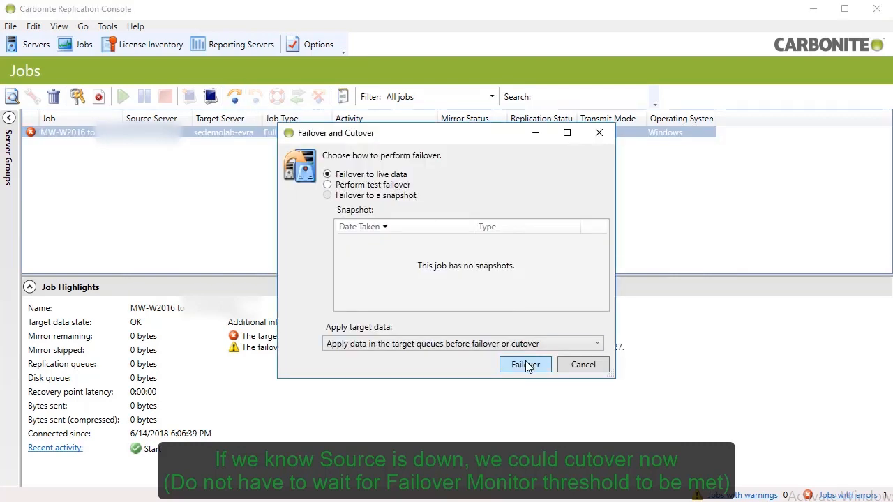
click(524, 364)
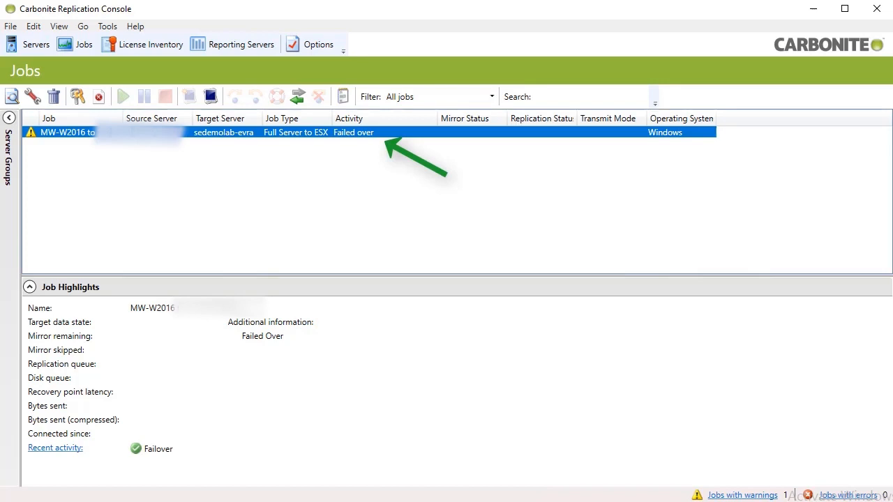
mouse_move(298, 96)
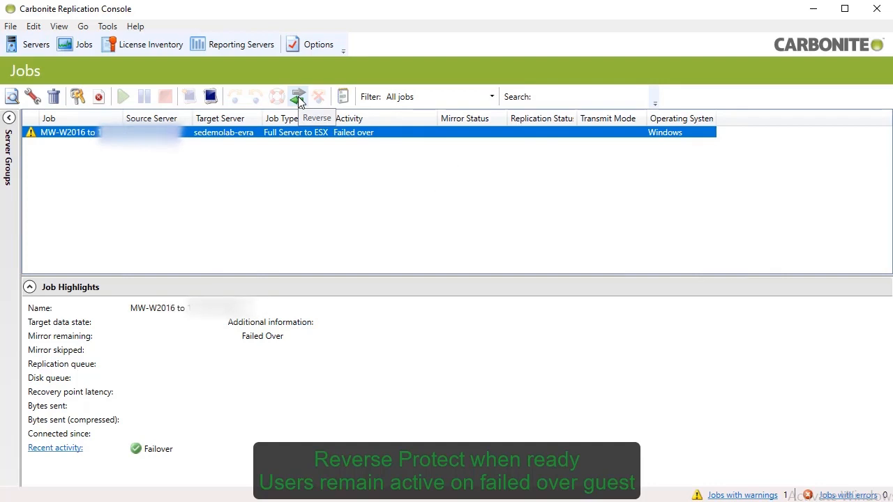
Step: Reverse the failed-over MW-W2016 job and confirm it in the Yes dialog
click(298, 96)
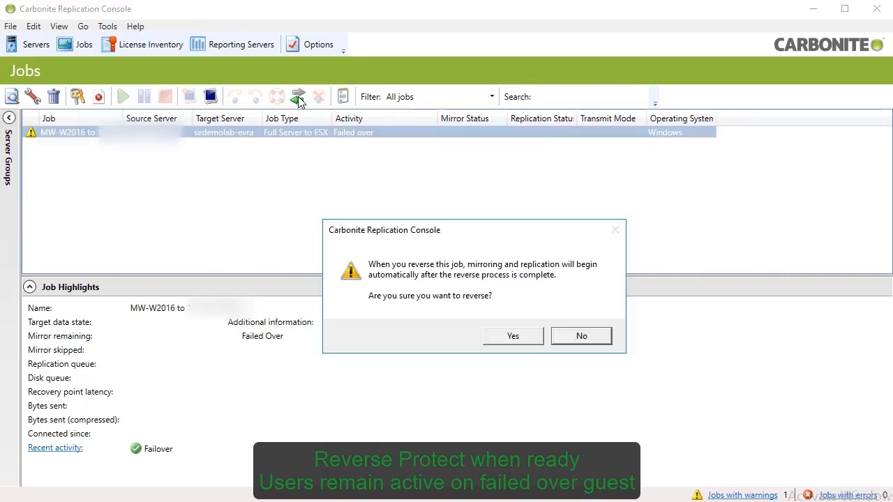
mouse_move(410, 196)
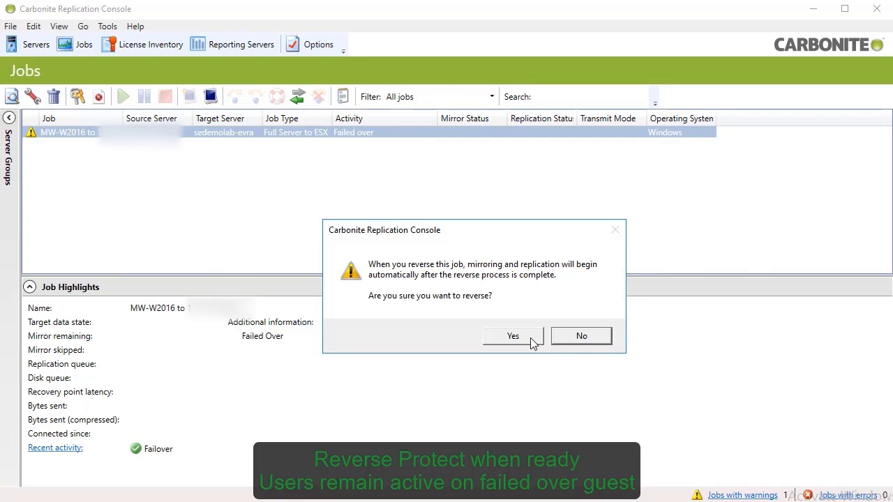
click(513, 336)
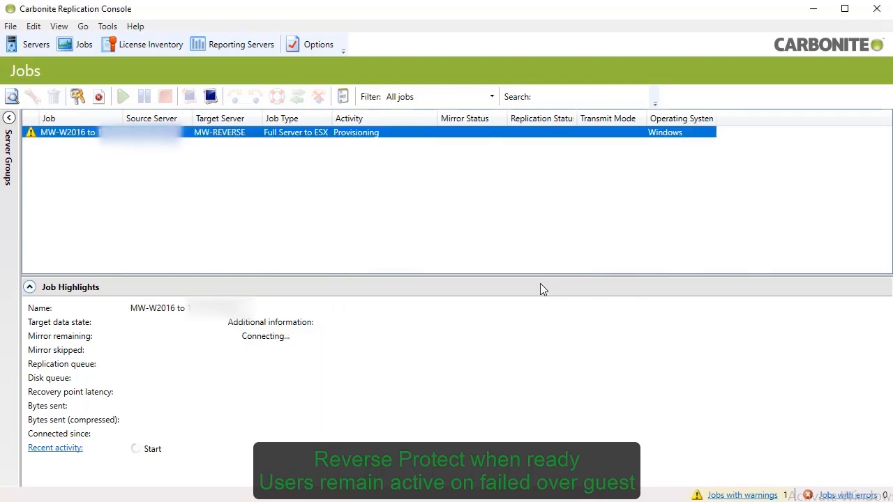
mouse_move(504, 189)
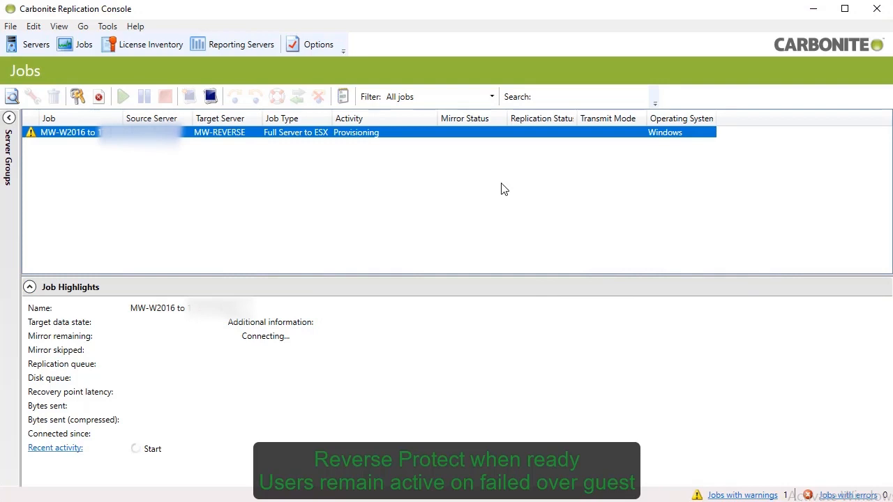